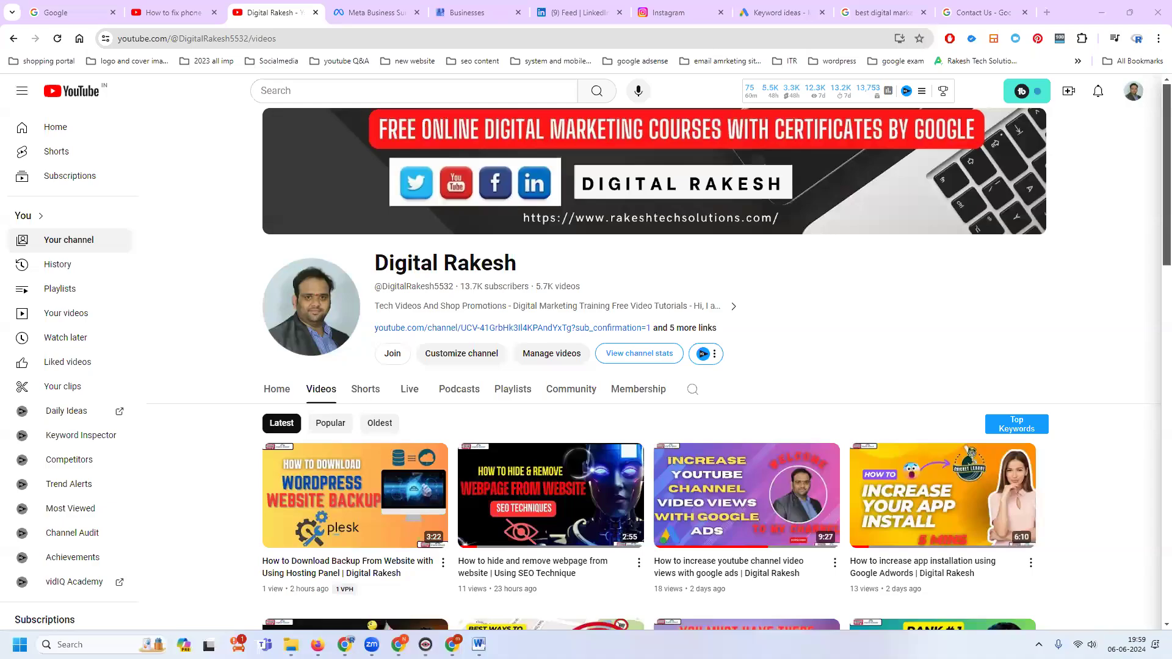
pyautogui.moveTo(649, 338)
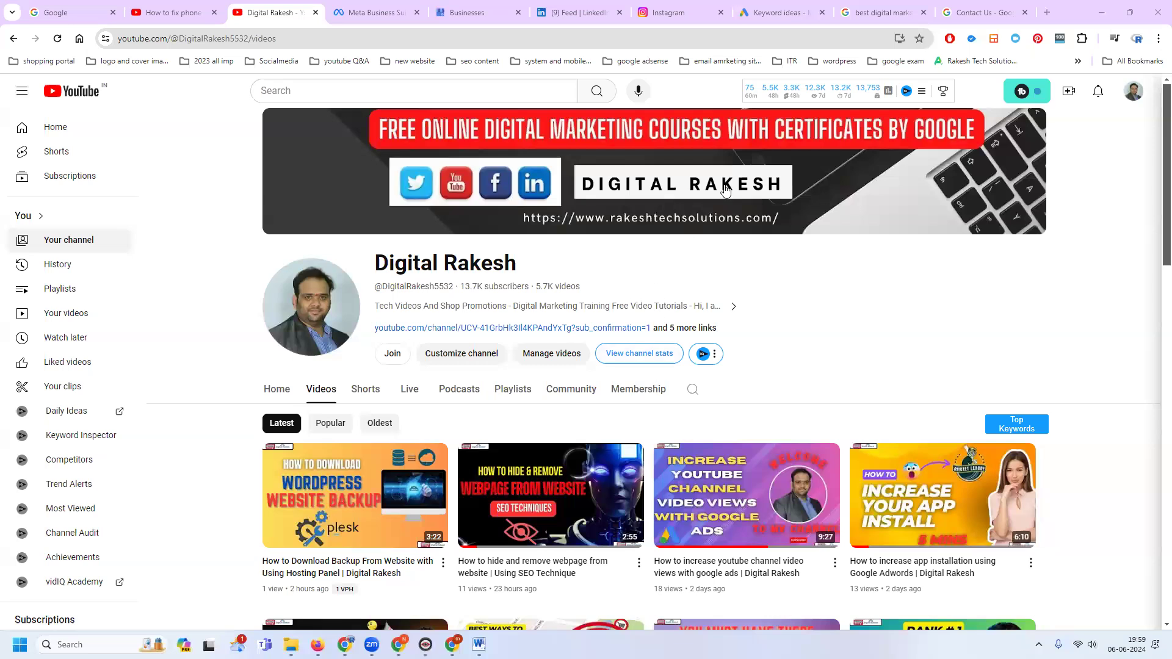
# Choose the business, describe the issue as 'phone number not visible', and select 'Fixed phone number doesn't show'.
pyautogui.click(980, 12)
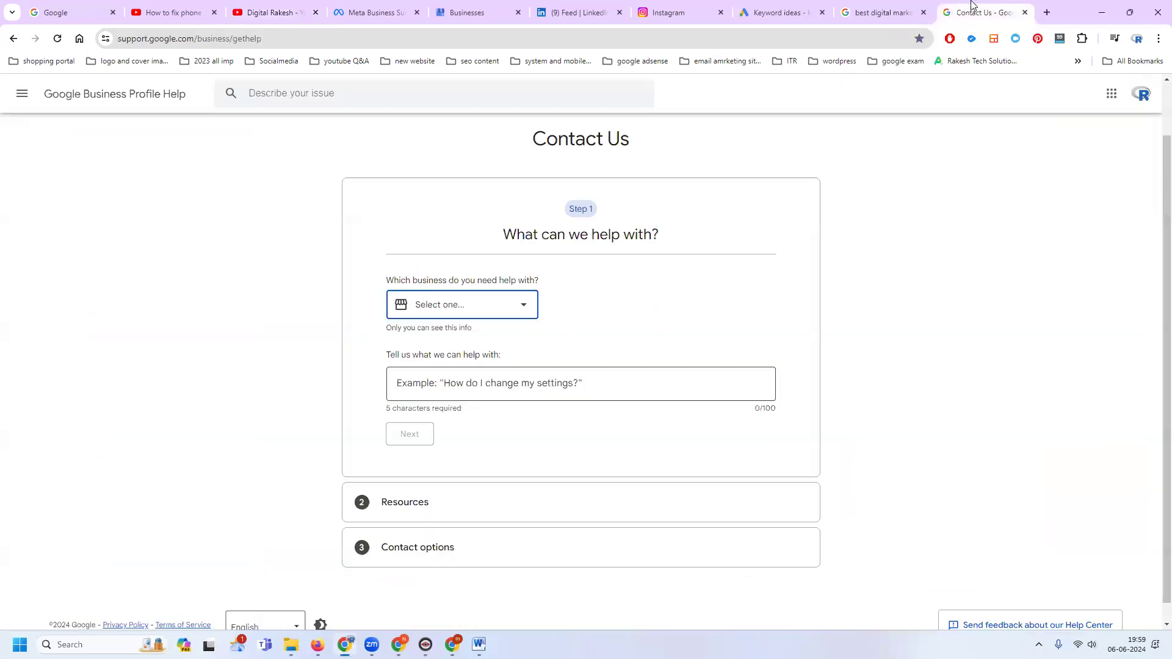
pyautogui.moveTo(467, 292)
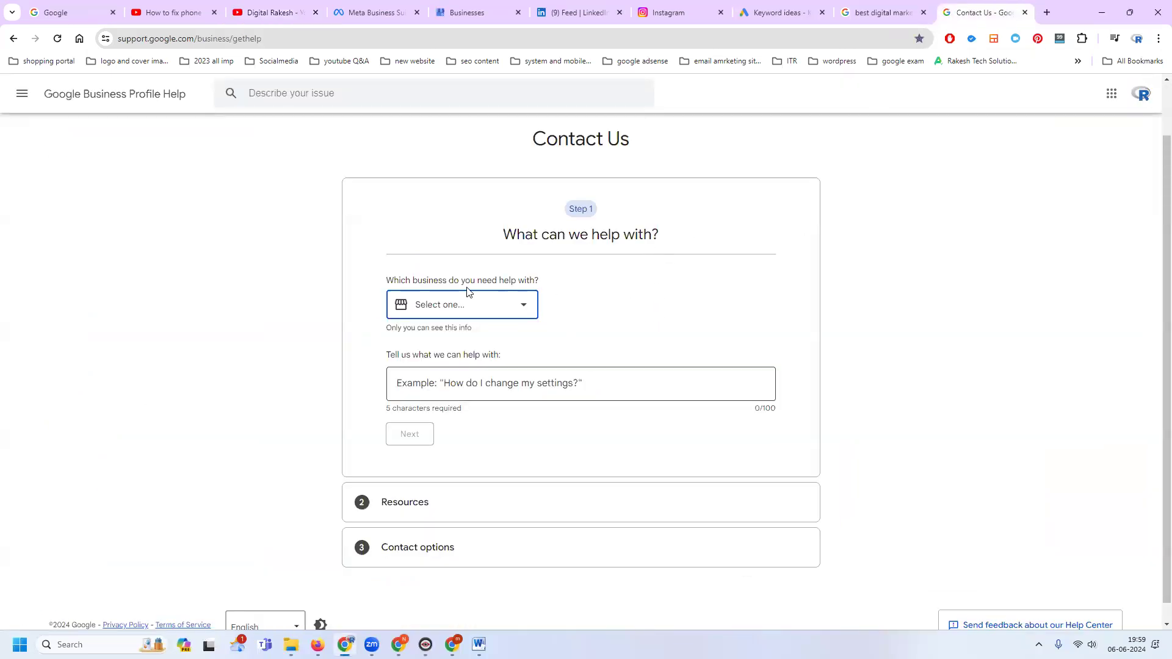
pyautogui.write('ra')
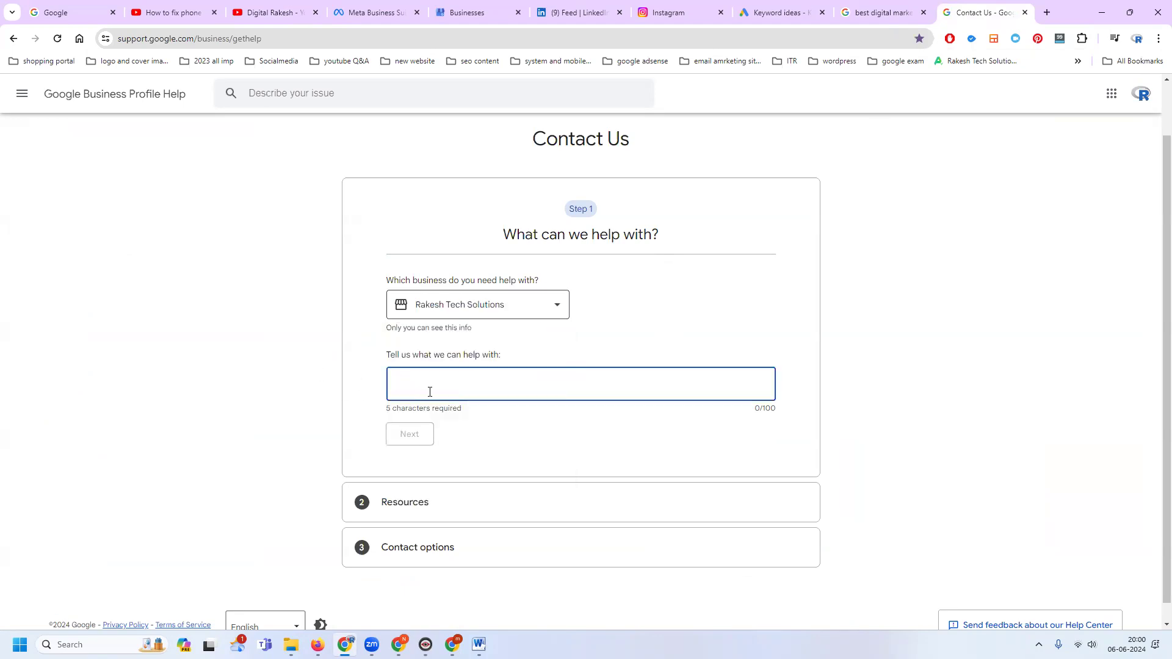
pyautogui.write('phone number not visible')
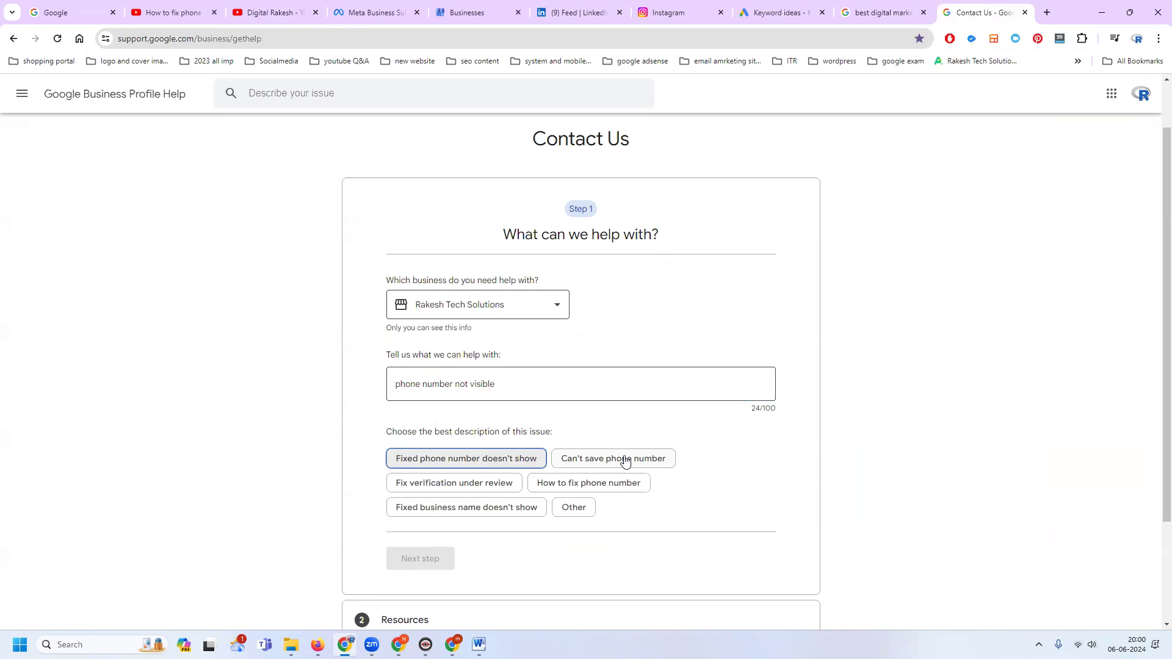
pyautogui.moveTo(499, 489)
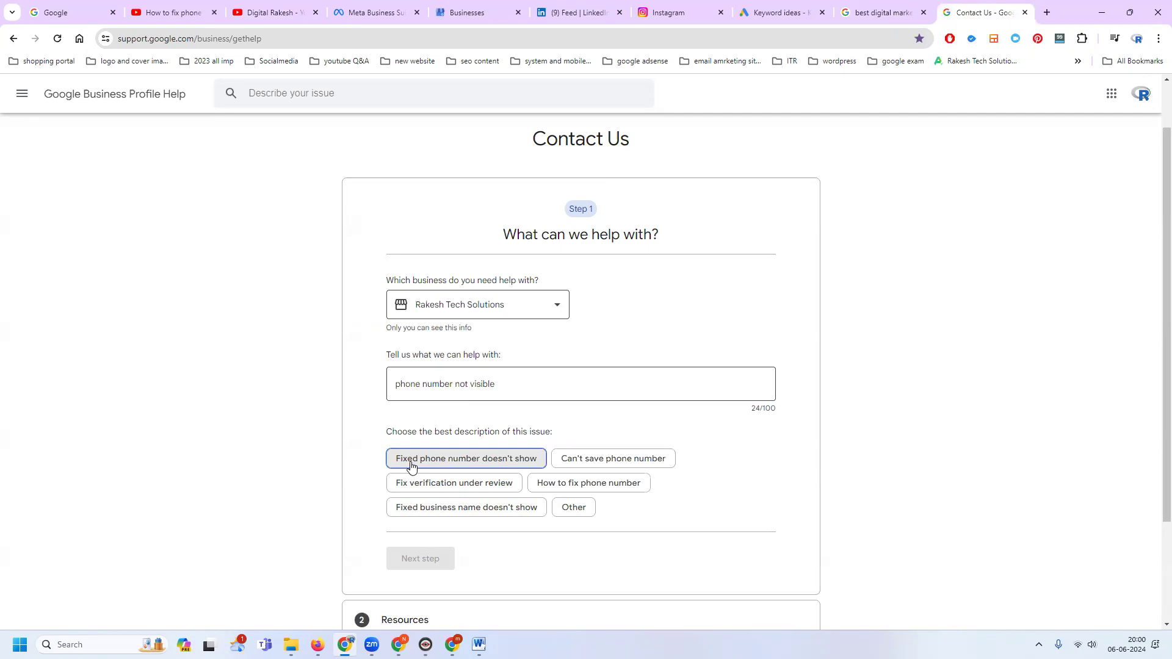
pyautogui.click(466, 457)
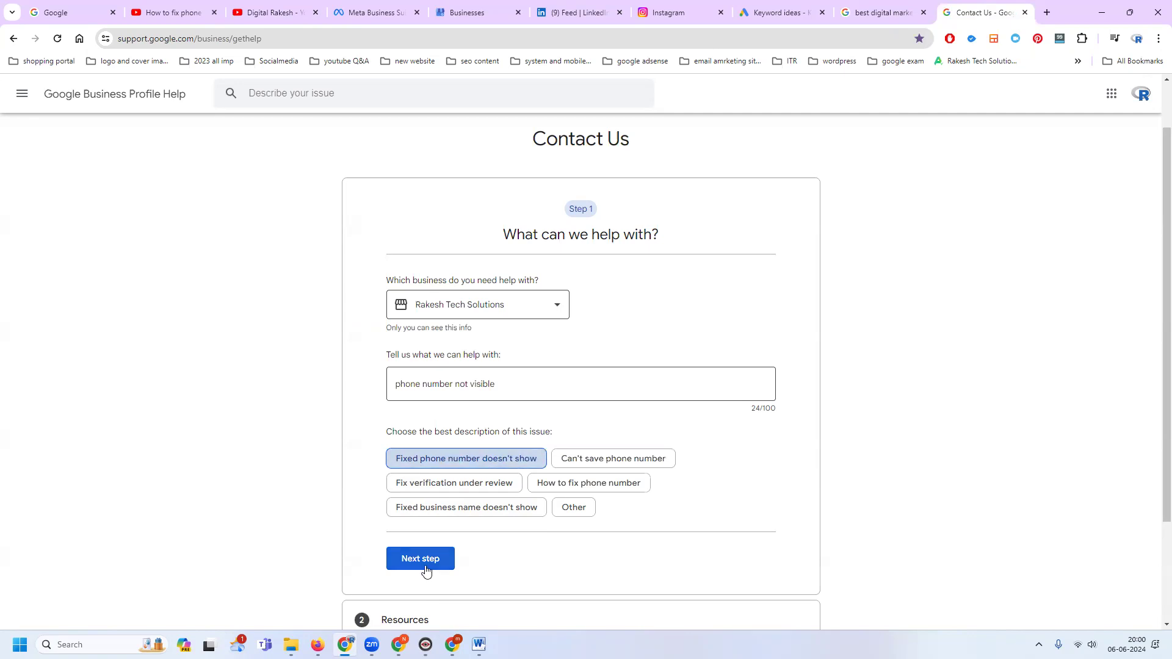
# Skip past the suggested resources to reach Step 3, the contact options offering email.
pyautogui.click(419, 558)
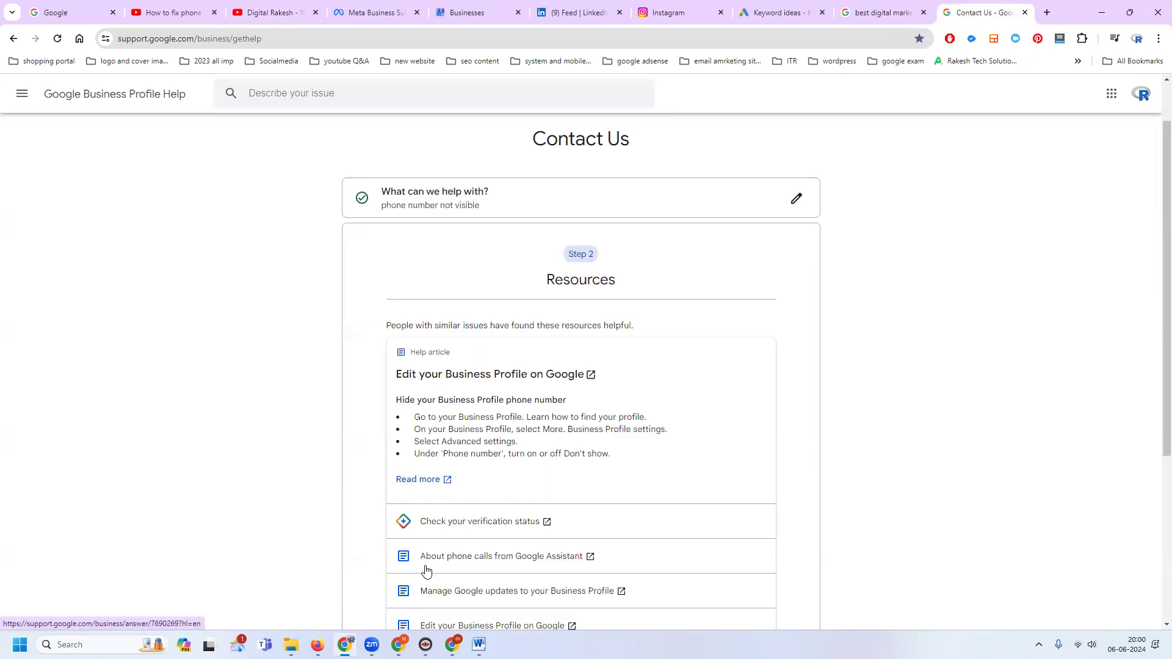
pyautogui.scroll(-3)
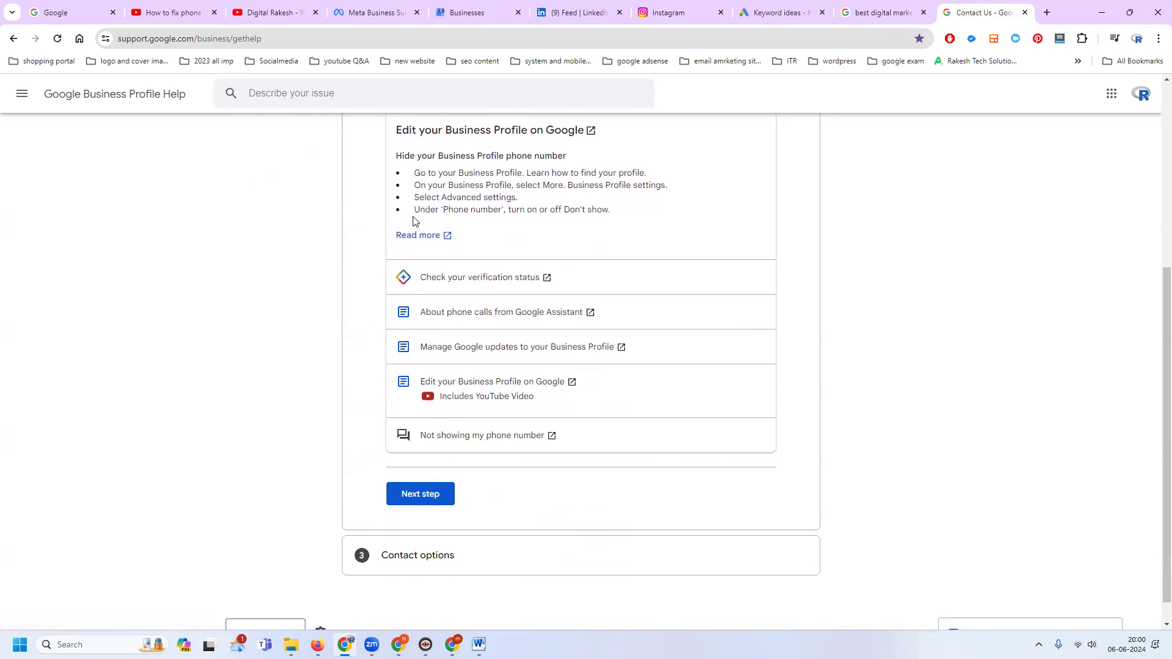
pyautogui.click(418, 493)
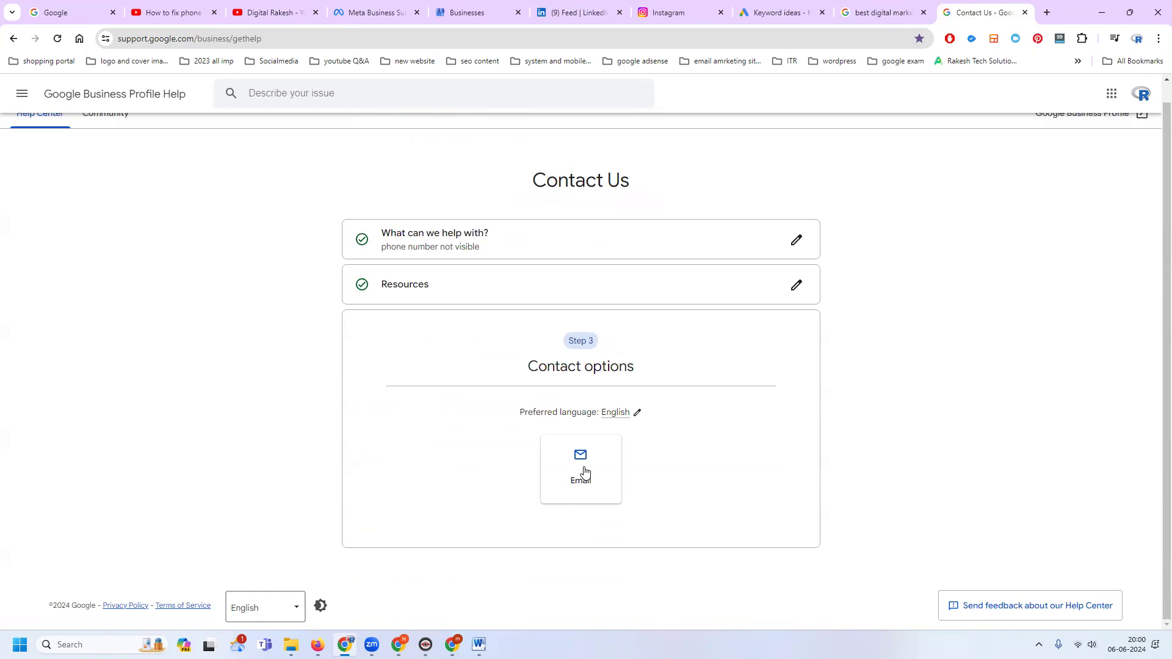
# Choose the Email option and reveal the India country field with its phone review request notice.
pyautogui.click(581, 469)
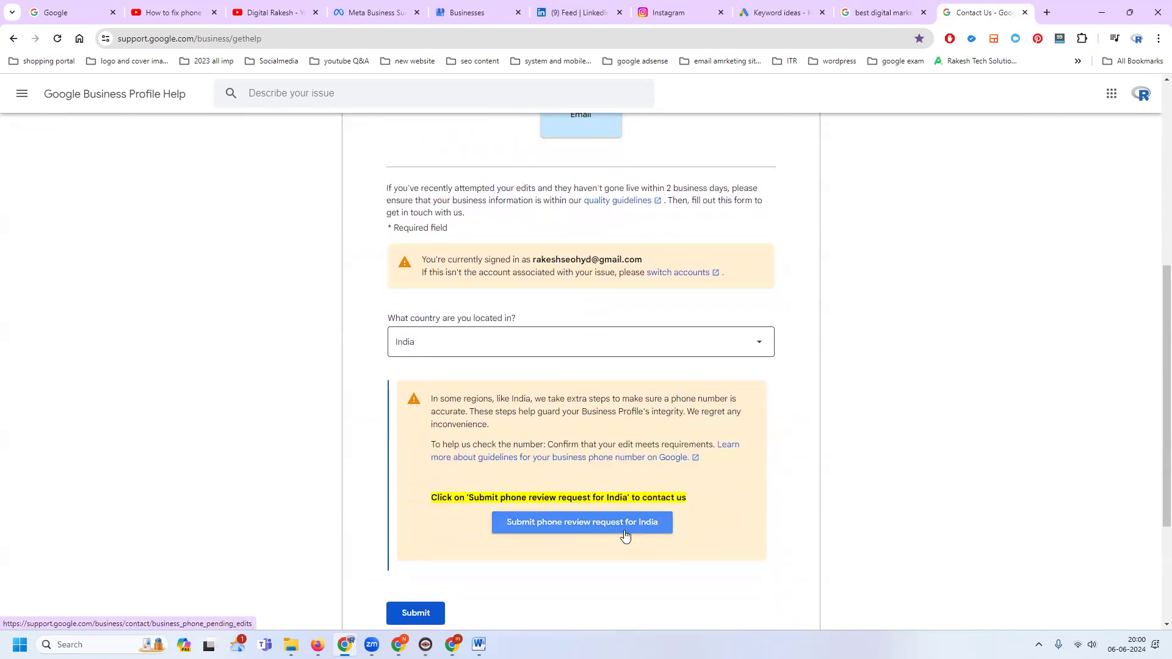
pyautogui.moveTo(546, 240)
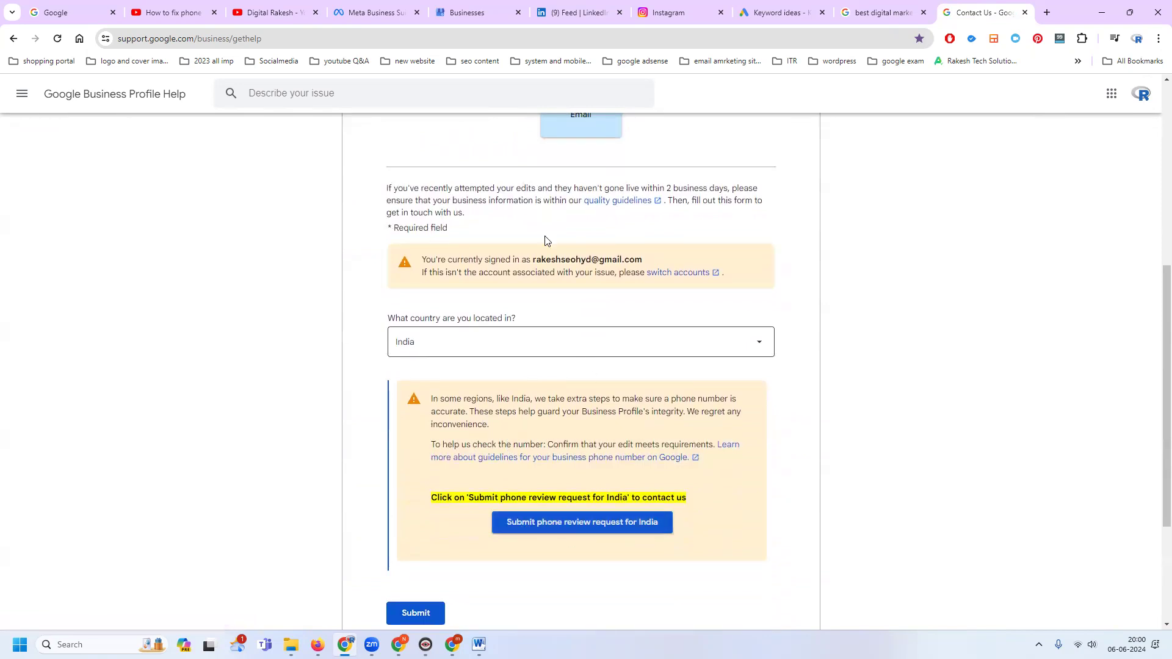
pyautogui.scroll(-3)
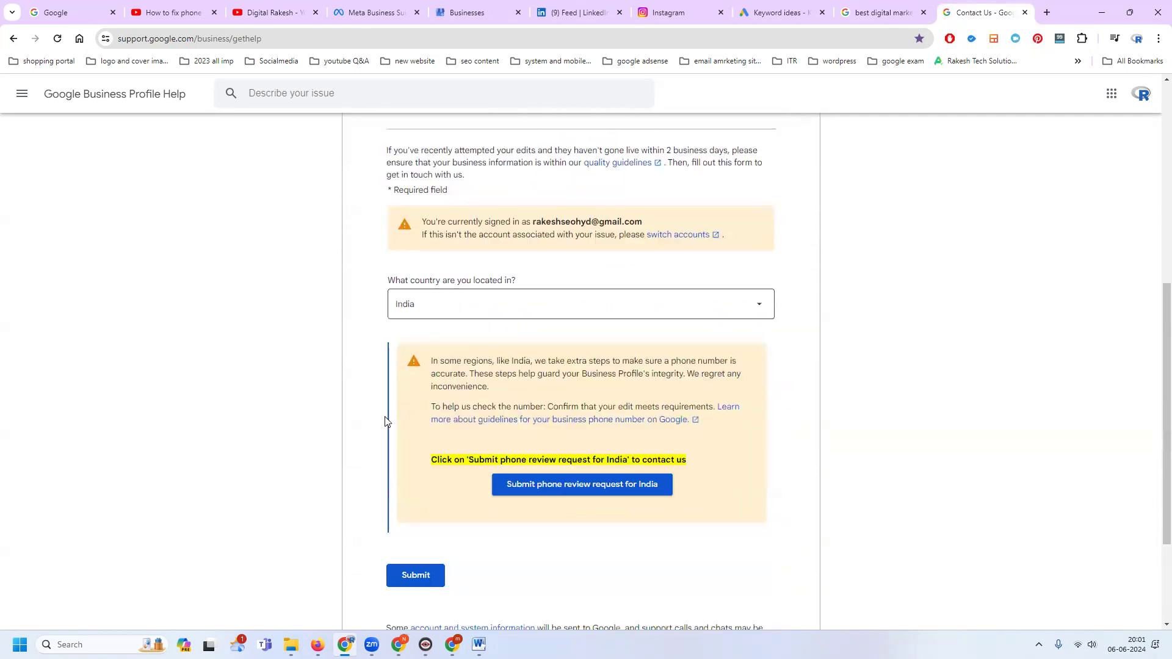
pyautogui.scroll(-3)
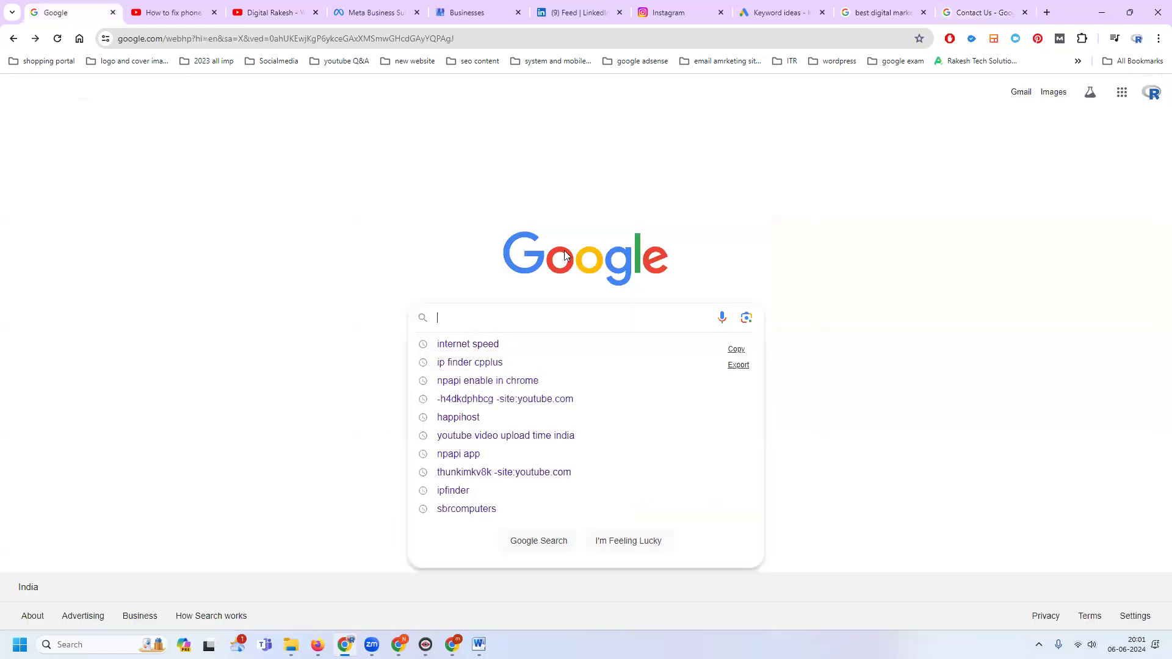
# Search Google for the business name starting 'rak'.
pyautogui.write('rakesh tech solutions')
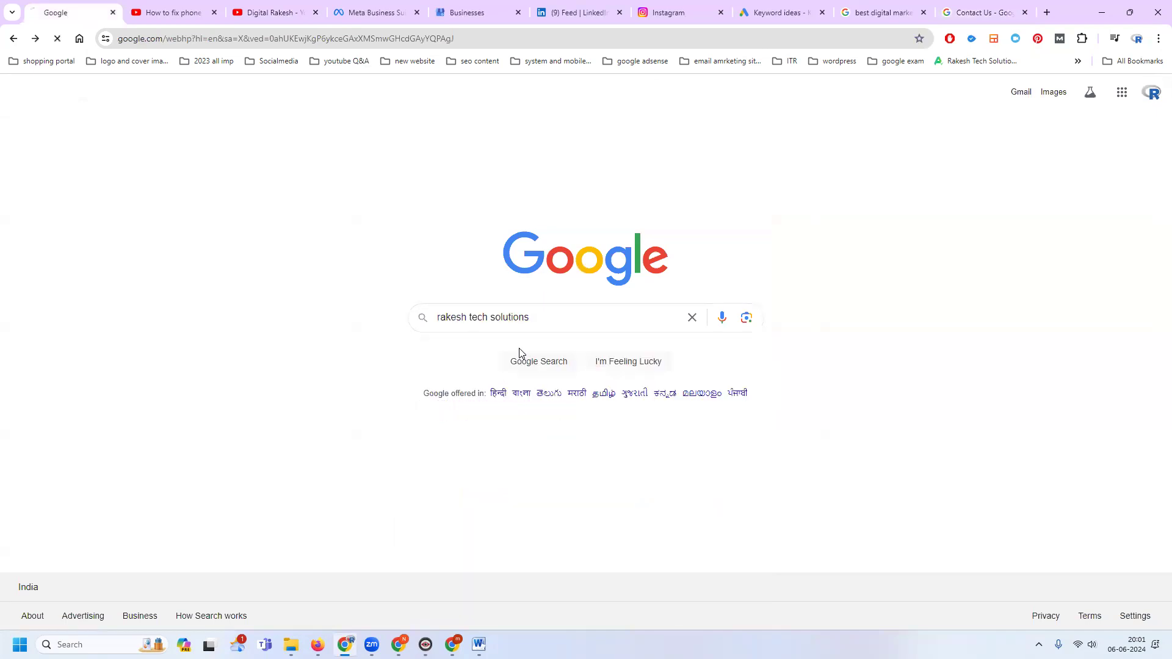
pyautogui.click(537, 362)
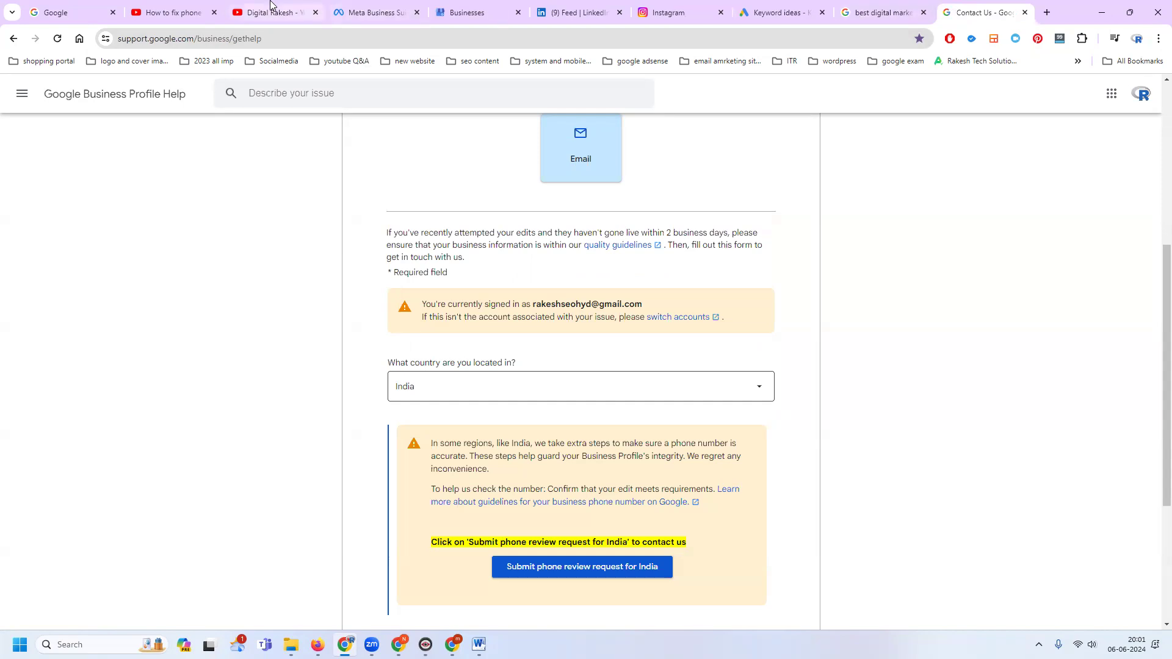
pyautogui.moveTo(271, 13)
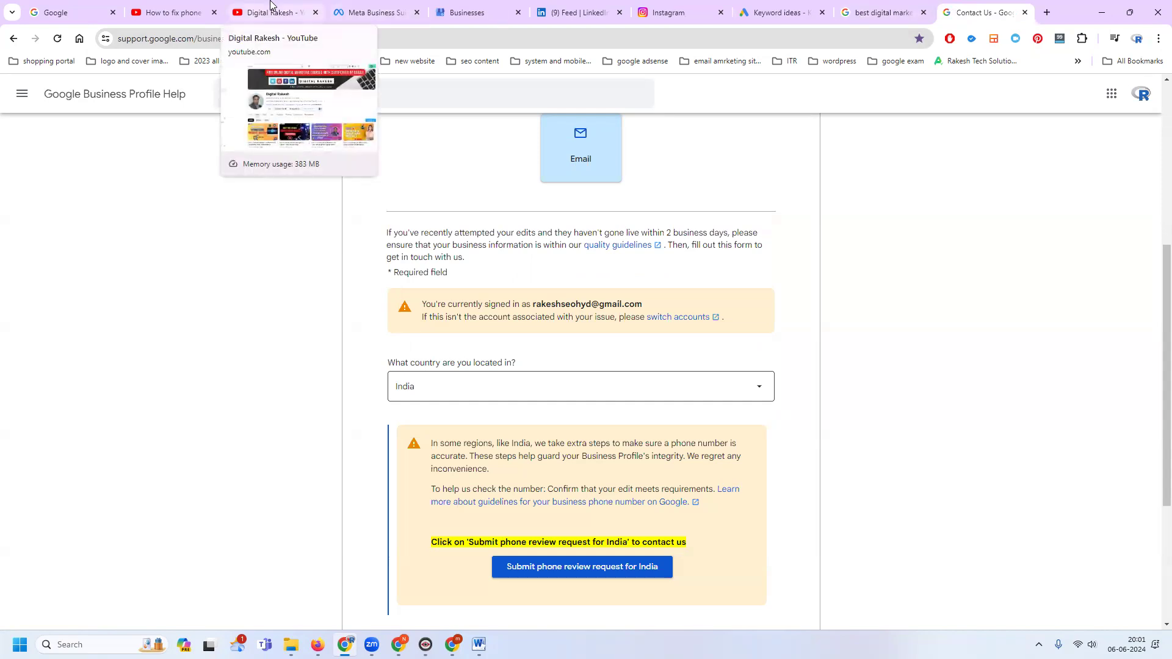